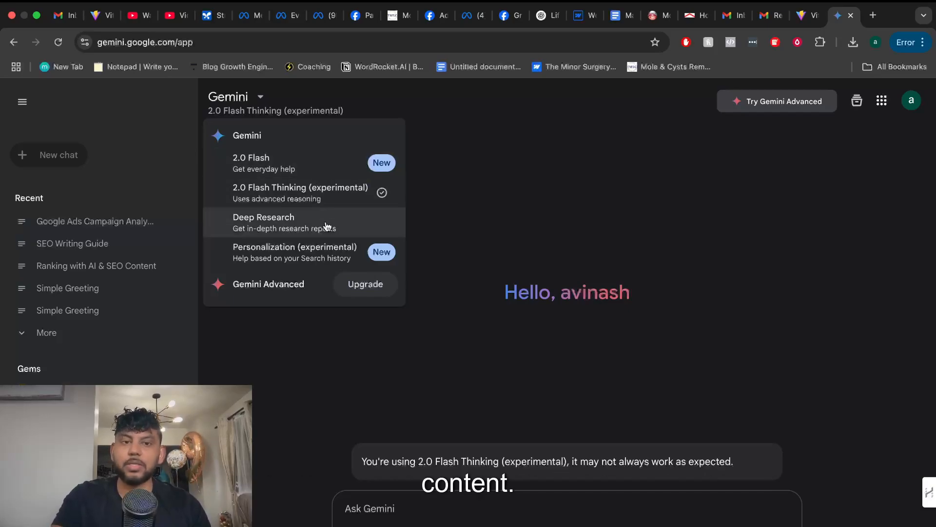
pyautogui.moveTo(316, 203)
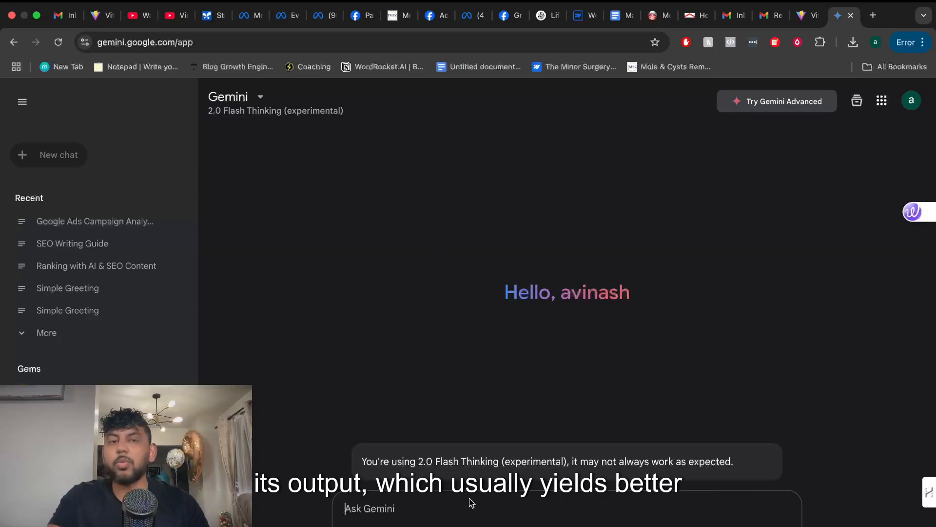
# Step: Switch Gemini from the default model to Deep Research mode and confirm the selection
pyautogui.click(236, 97)
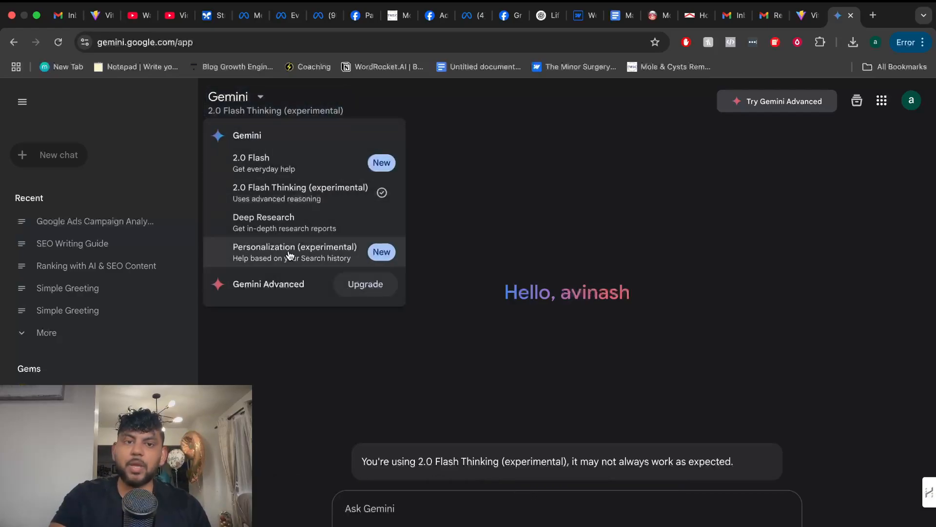
pyautogui.click(264, 216)
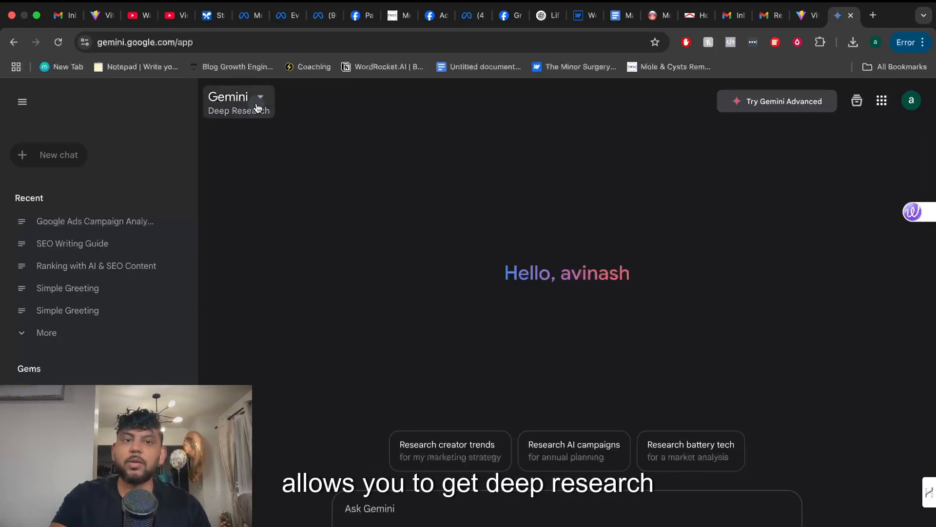
pyautogui.click(236, 97)
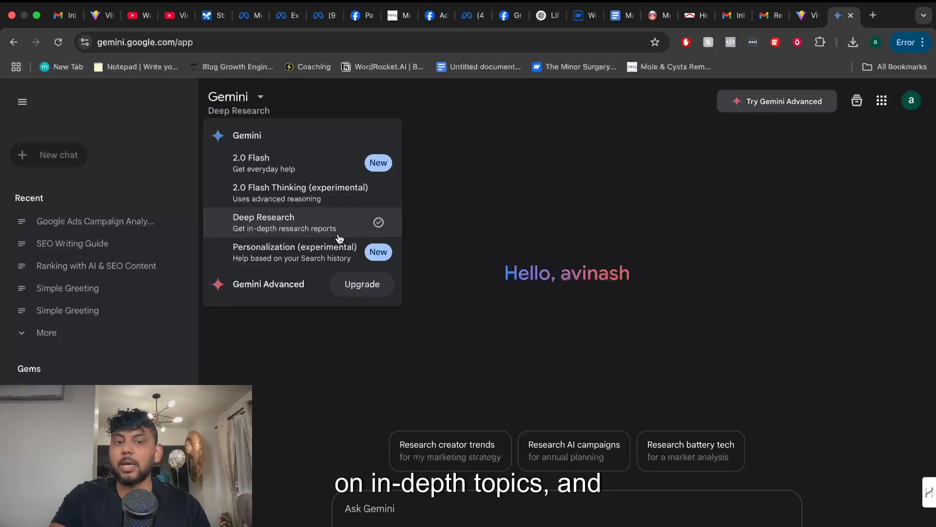
pyautogui.click(469, 229)
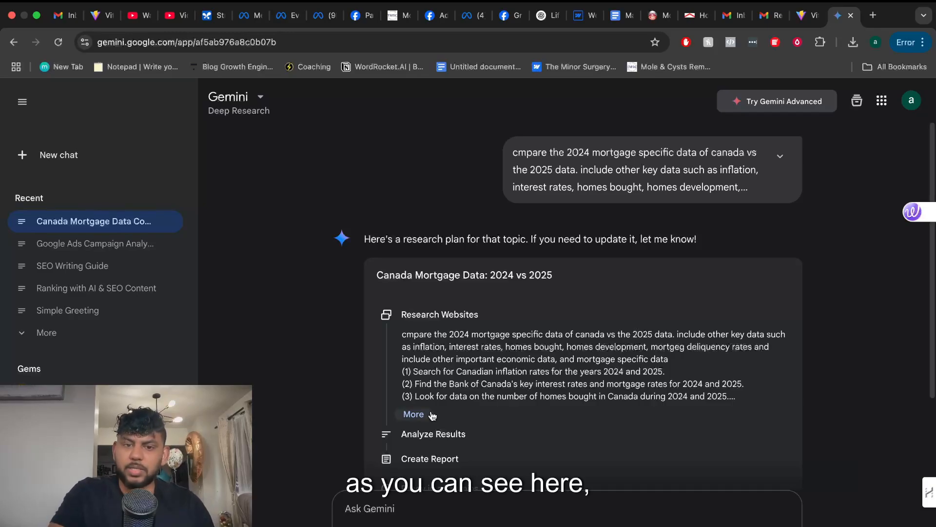
pyautogui.scroll(-3)
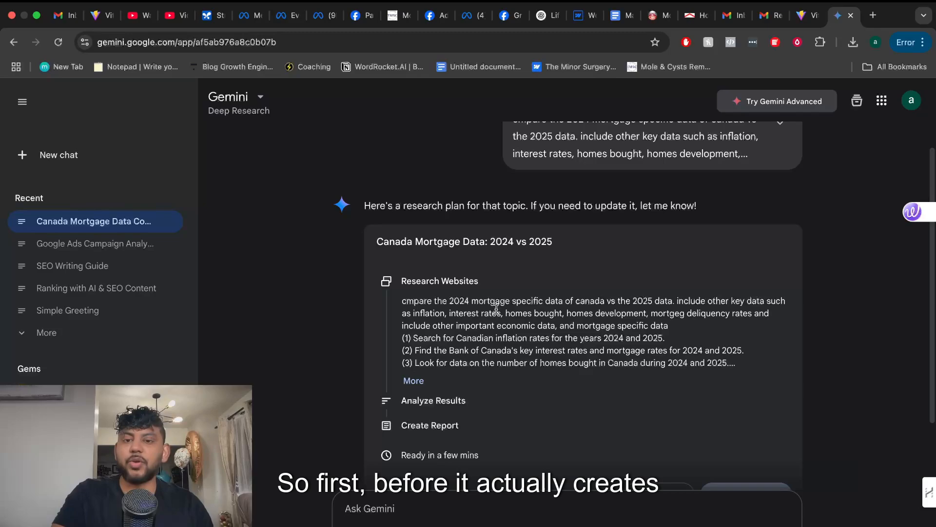
pyautogui.scroll(-3)
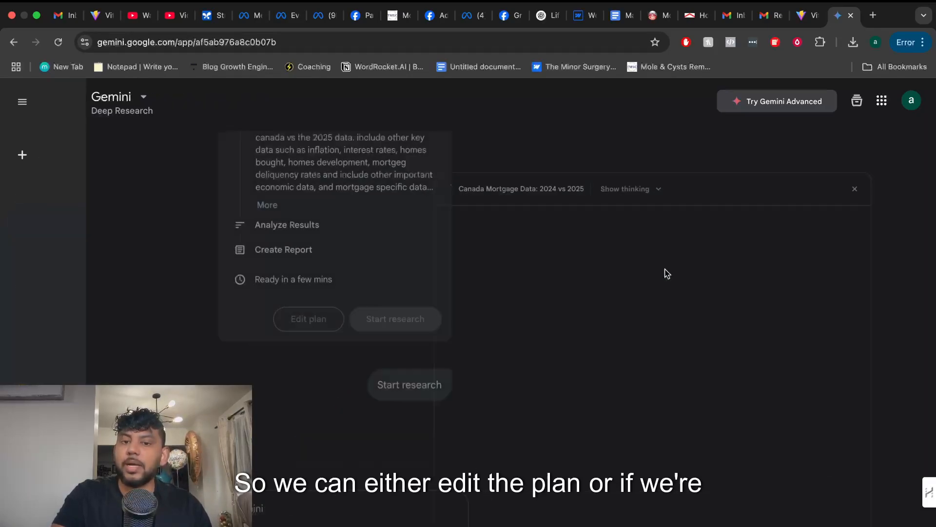
# Step: Start the research plan and follow along as Gemini browses sources for the mortgage report
pyautogui.click(408, 385)
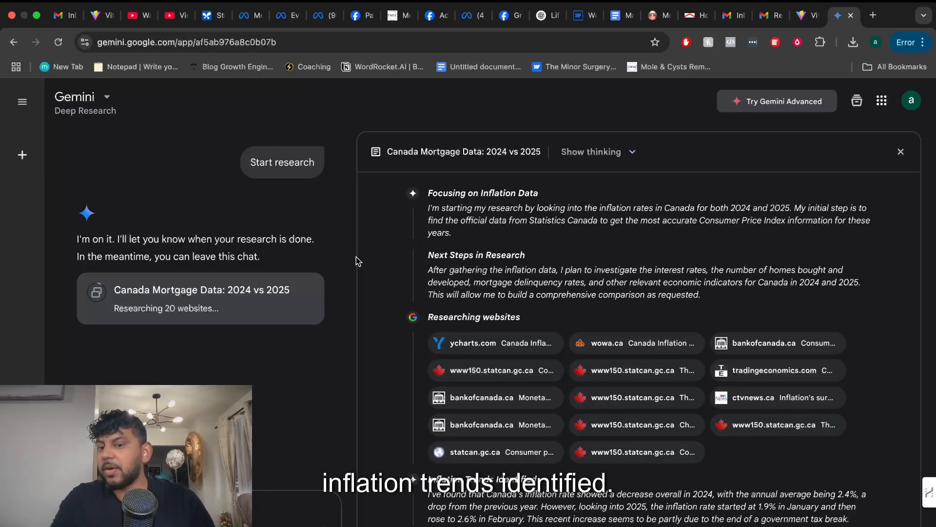
pyautogui.scroll(-3)
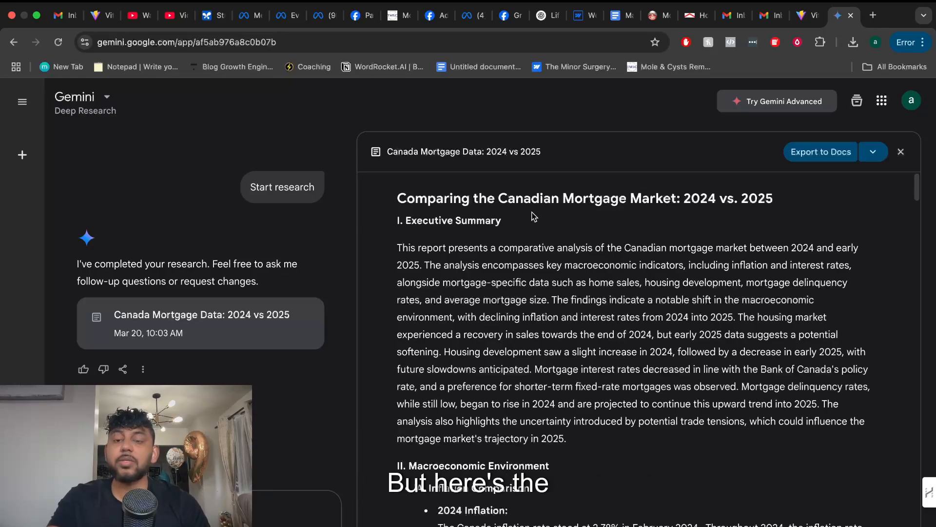
pyautogui.moveTo(488, 216)
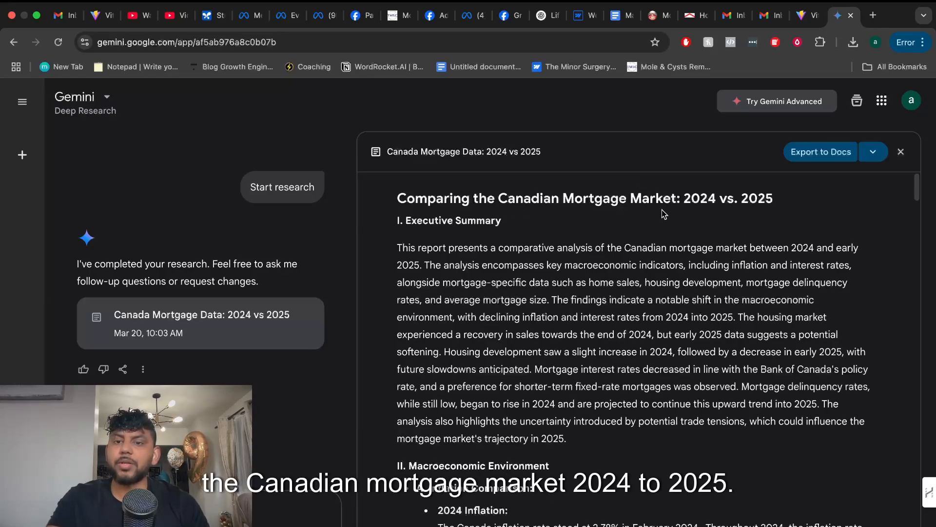
pyautogui.moveTo(689, 250)
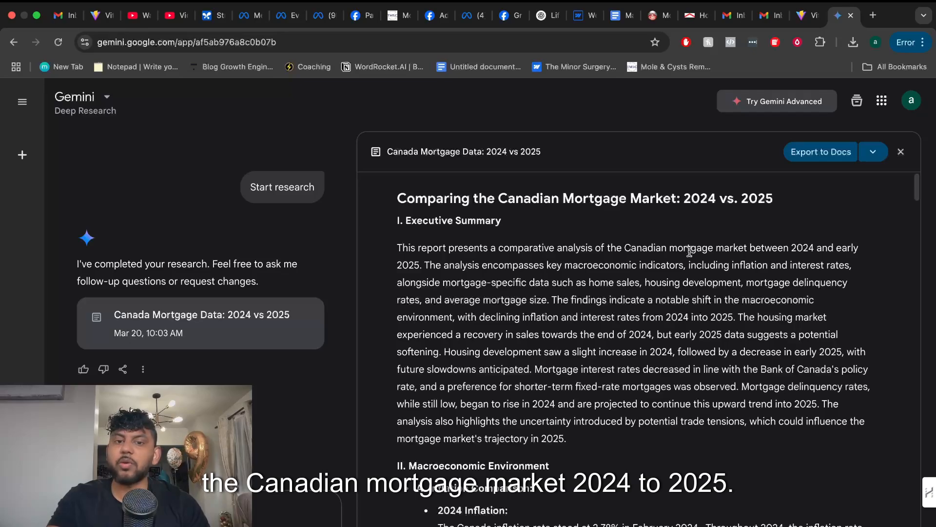
pyautogui.scroll(-3)
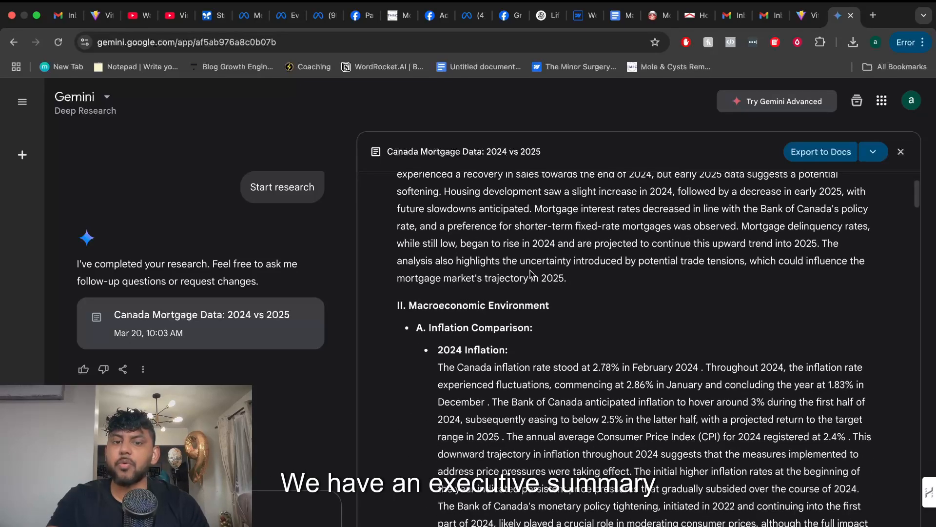
pyautogui.scroll(-3)
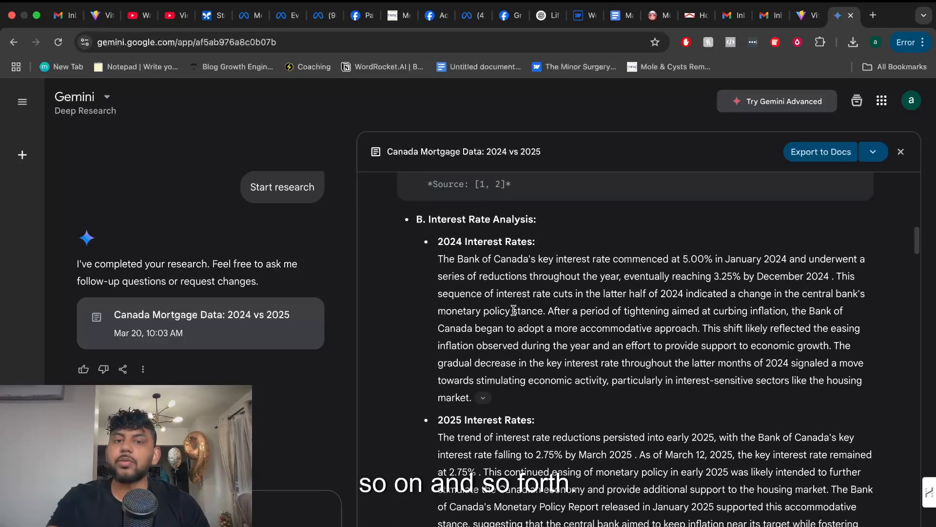
pyautogui.scroll(-3)
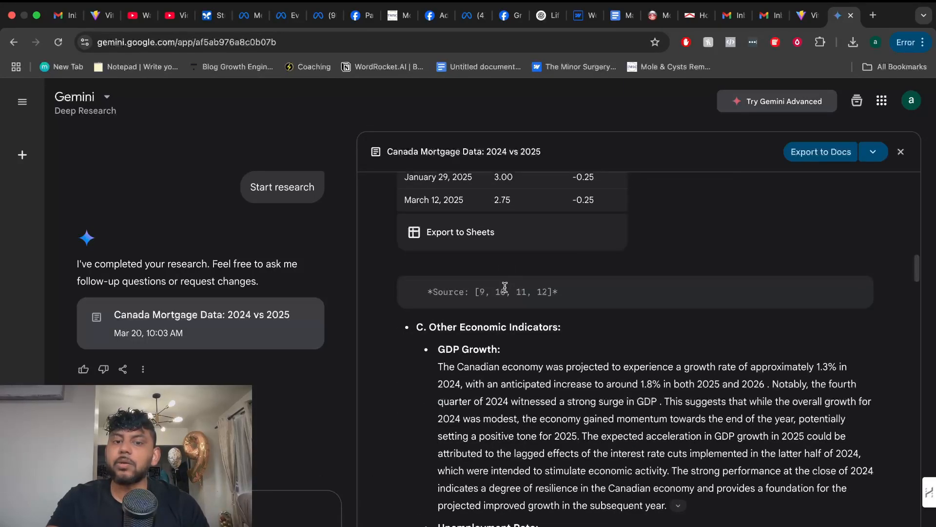
pyautogui.scroll(-3)
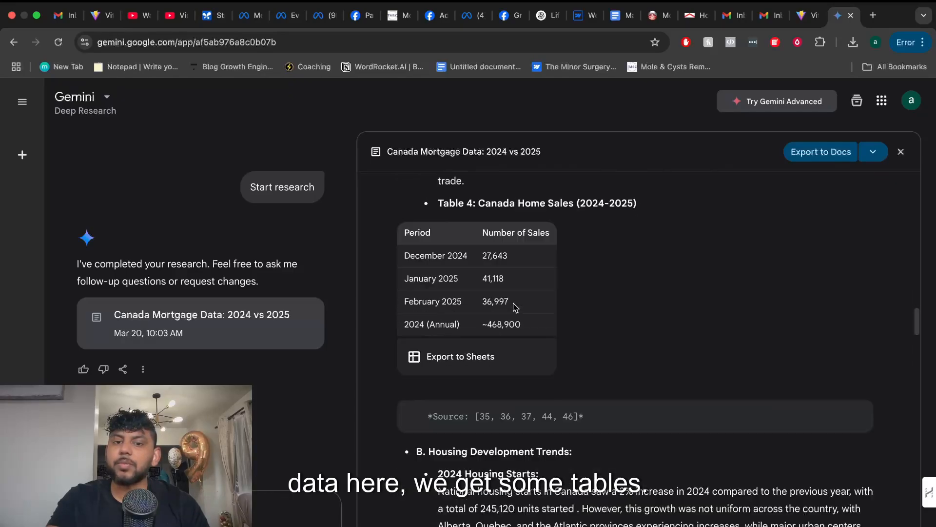
pyautogui.scroll(-3)
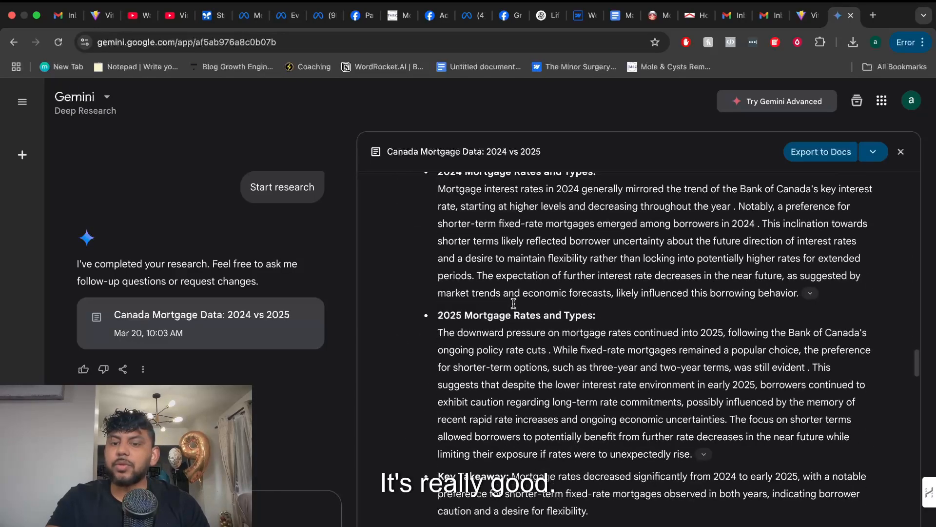
pyautogui.scroll(-3)
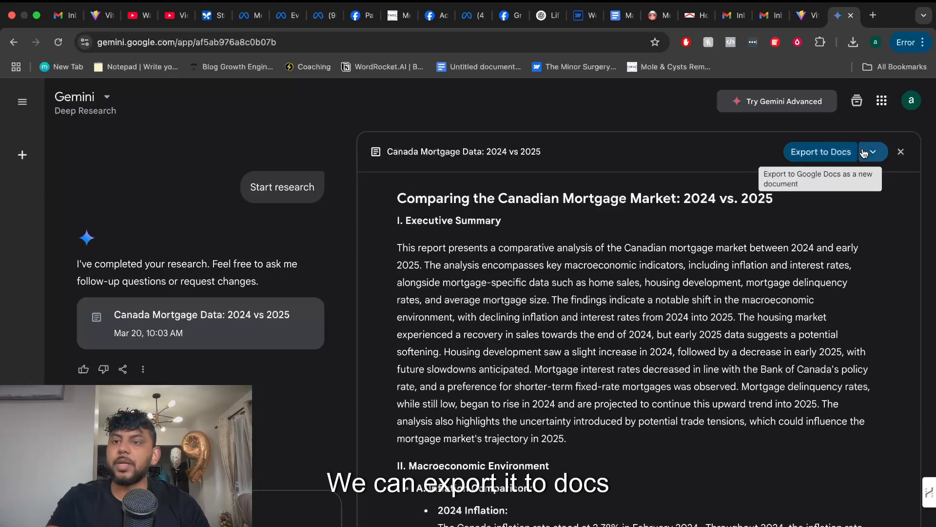
# Step: Export the Canada mortgage report to a Google Doc and start an Audio Overview
pyautogui.click(872, 152)
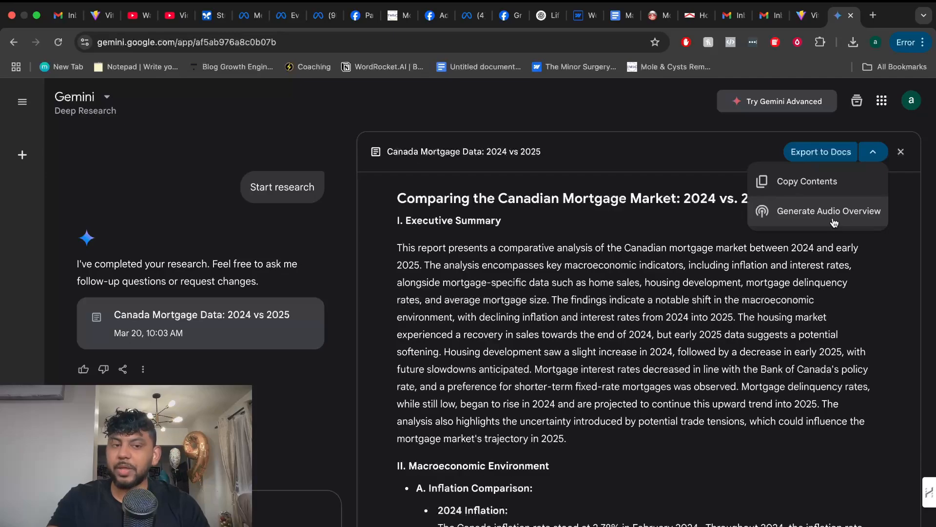
pyautogui.click(828, 211)
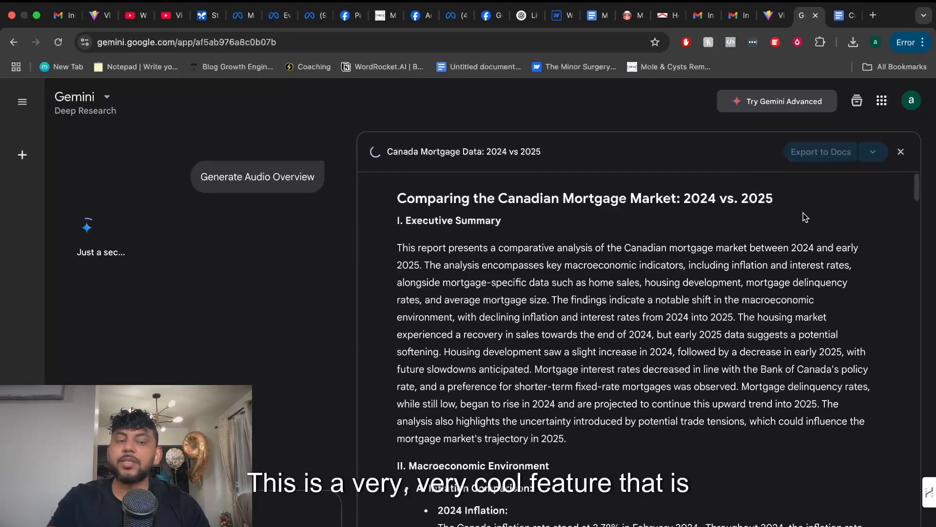
pyautogui.click(258, 177)
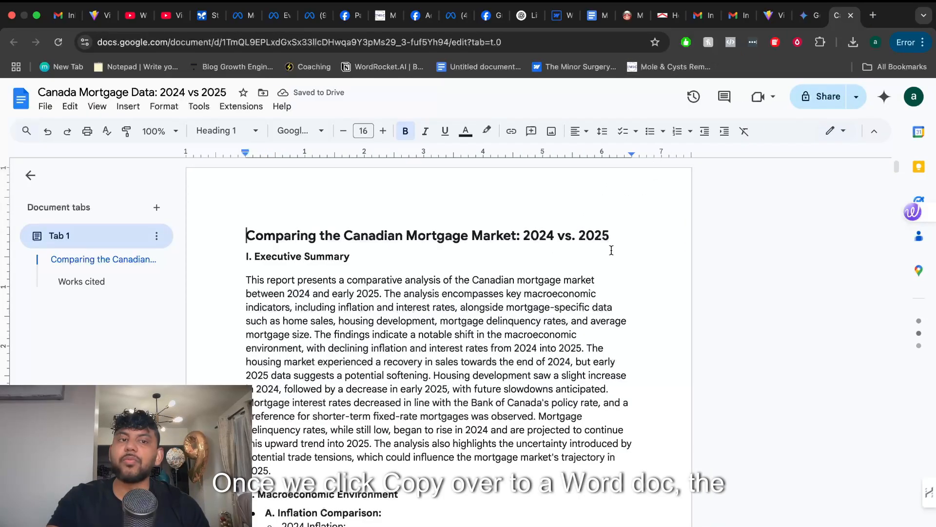
# Step: Scroll through the exported Google Doc to check the 2024–Feb 2025 data tables carried over
pyautogui.scroll(-3)
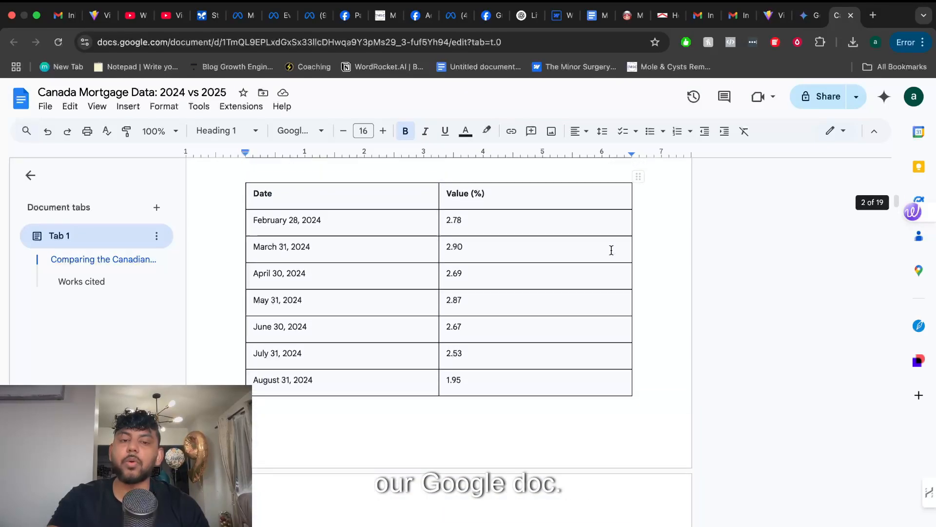
pyautogui.scroll(-3)
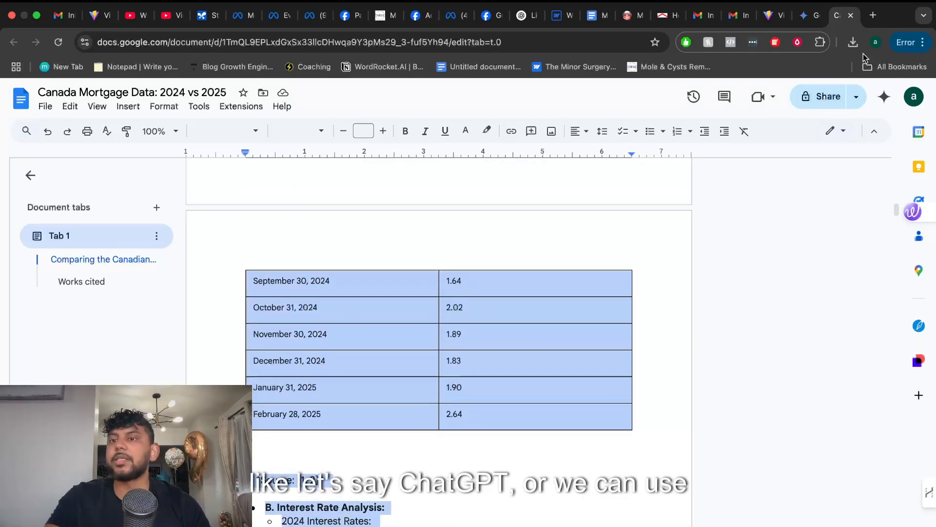
# Step: Open claude.ai in a new tab and send the pasted report with a 3000-word blog post prompt
pyautogui.click(872, 15)
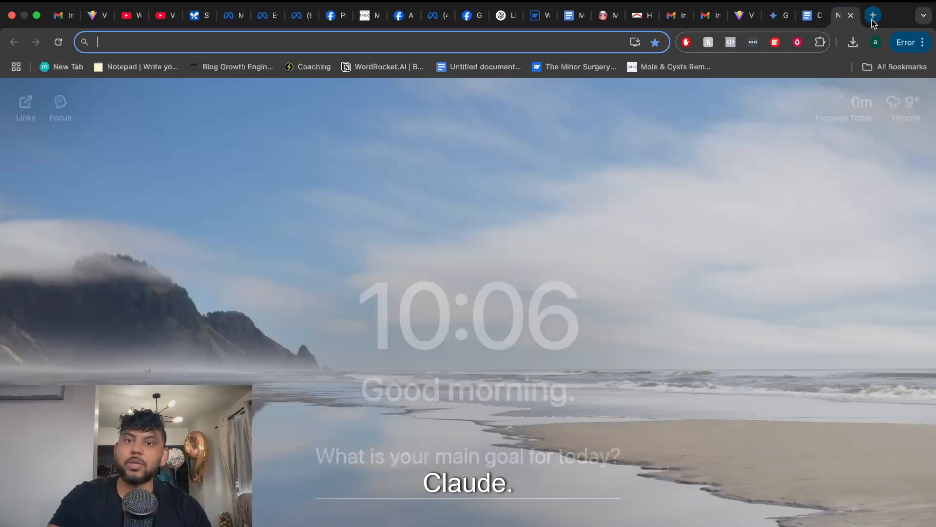
pyautogui.write('claude.ai/new')
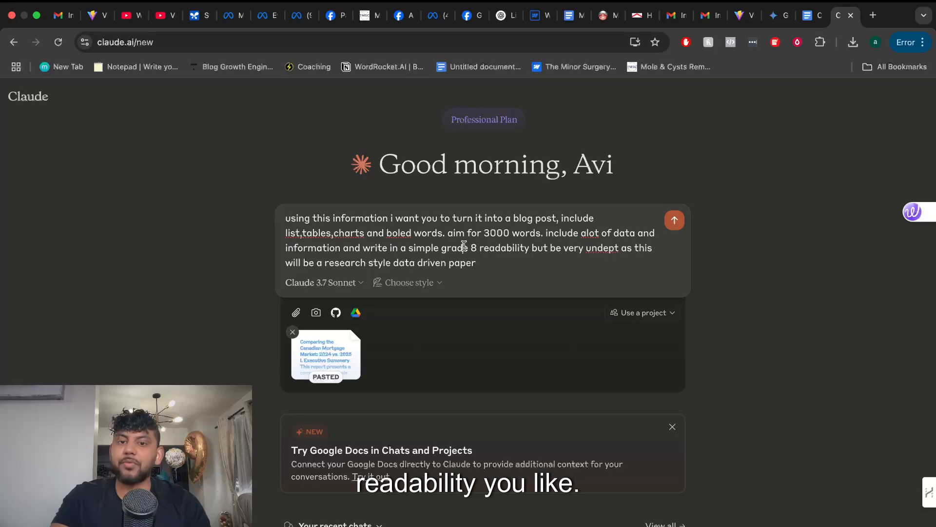
pyautogui.moveTo(462, 247); pyautogui.dragTo(517, 247)
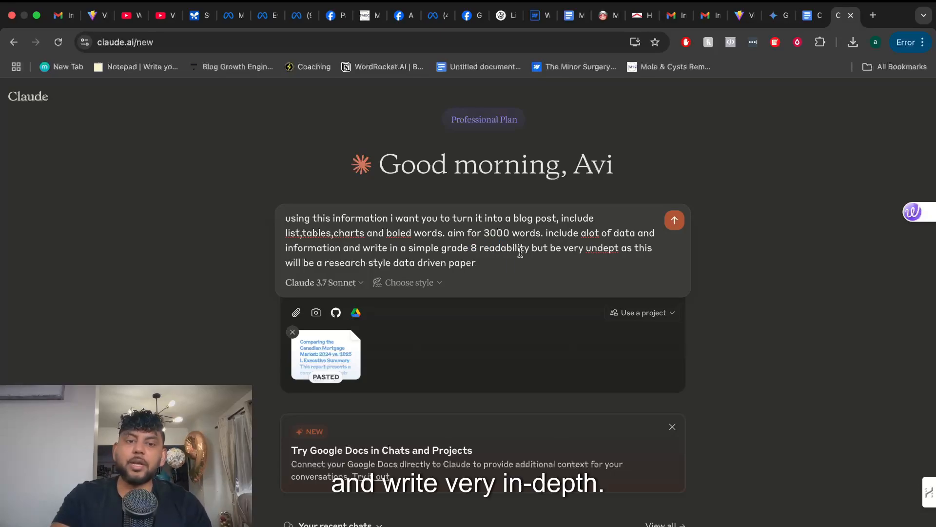
pyautogui.click(674, 219)
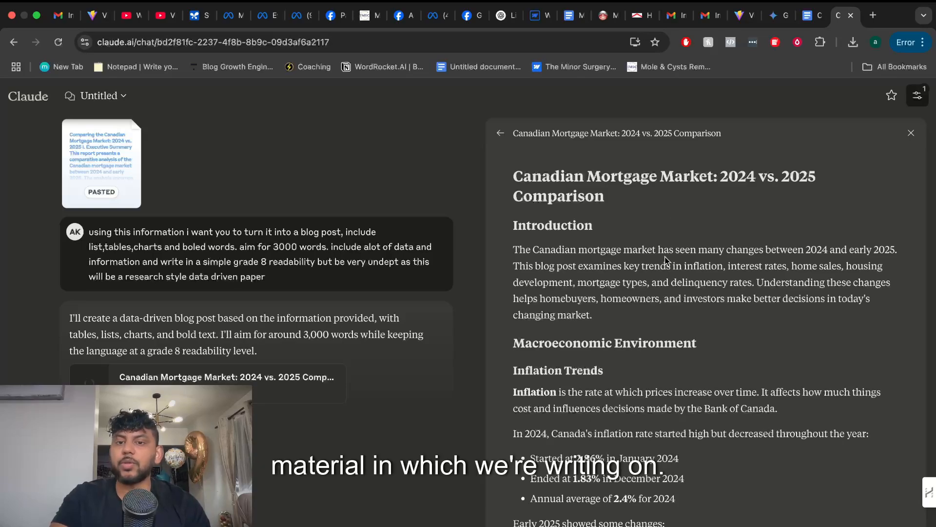
# Step: Play the seven-minute audio overview in Gemini and check its Download and Share options
pyautogui.click(774, 15)
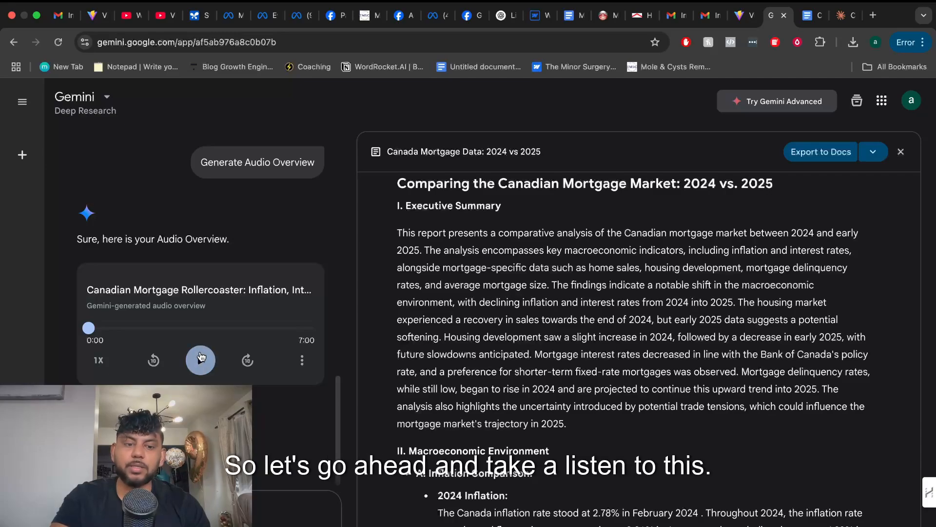
pyautogui.click(201, 360)
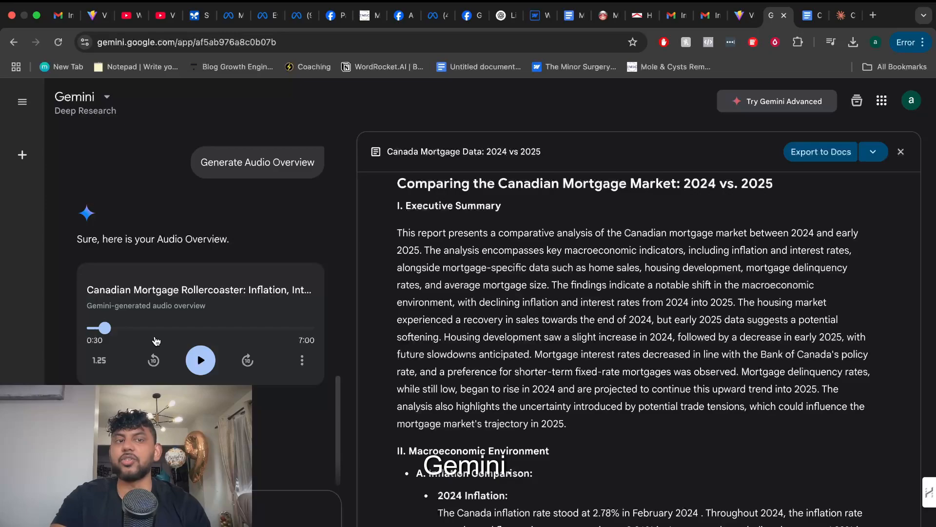
pyautogui.click(301, 359)
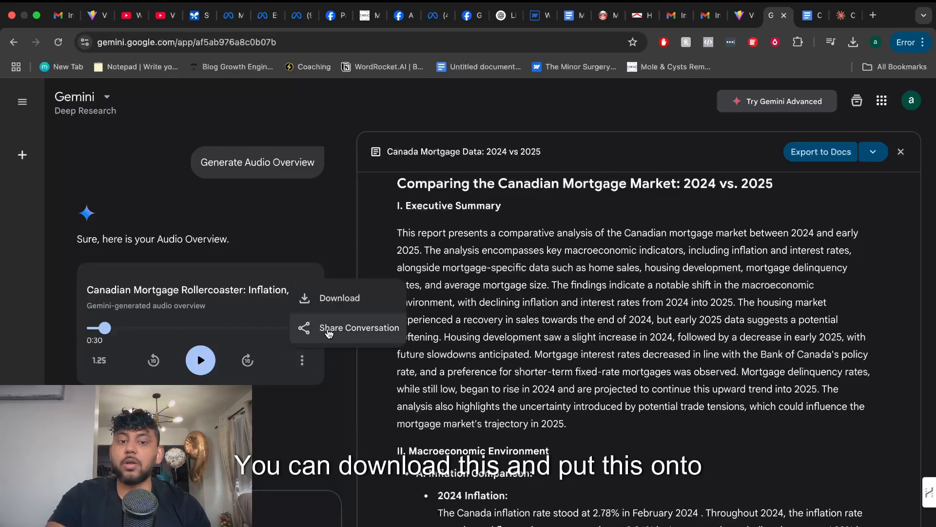
pyautogui.click(340, 297)
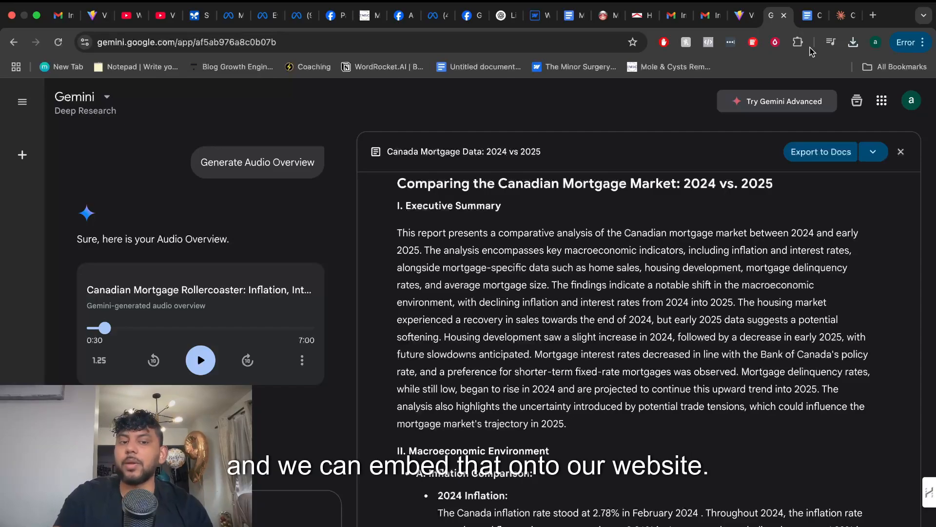
pyautogui.click(845, 15)
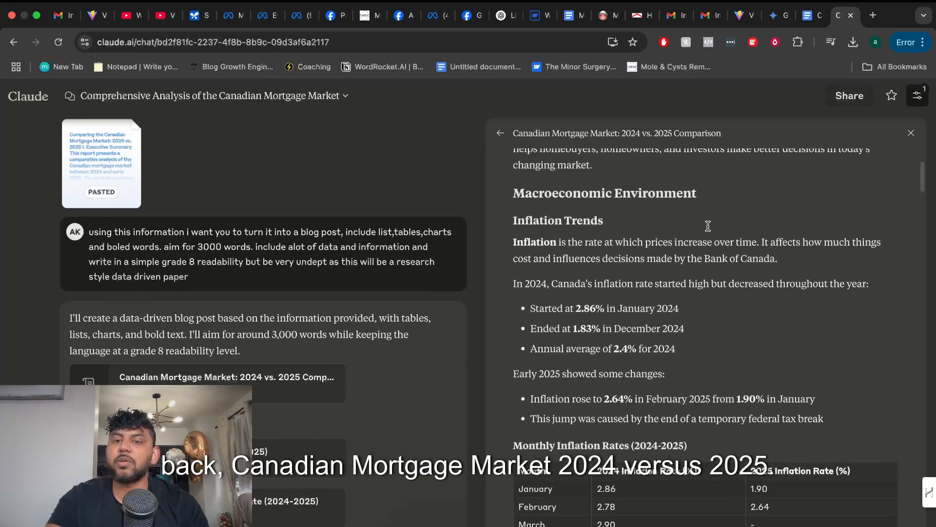
# Step: Scroll through Claude's blog draft covering rate tables, indicators, regional differences and outlook
pyautogui.scroll(-3)
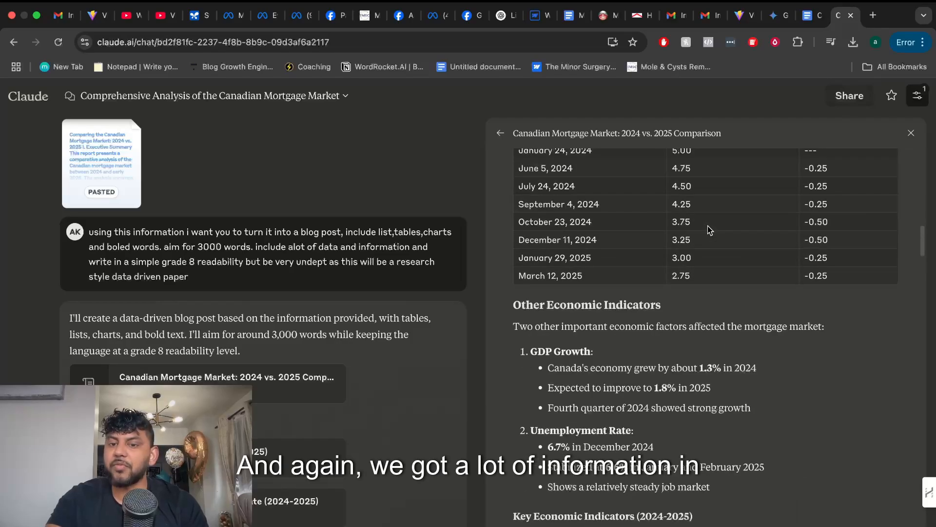
pyautogui.scroll(-3)
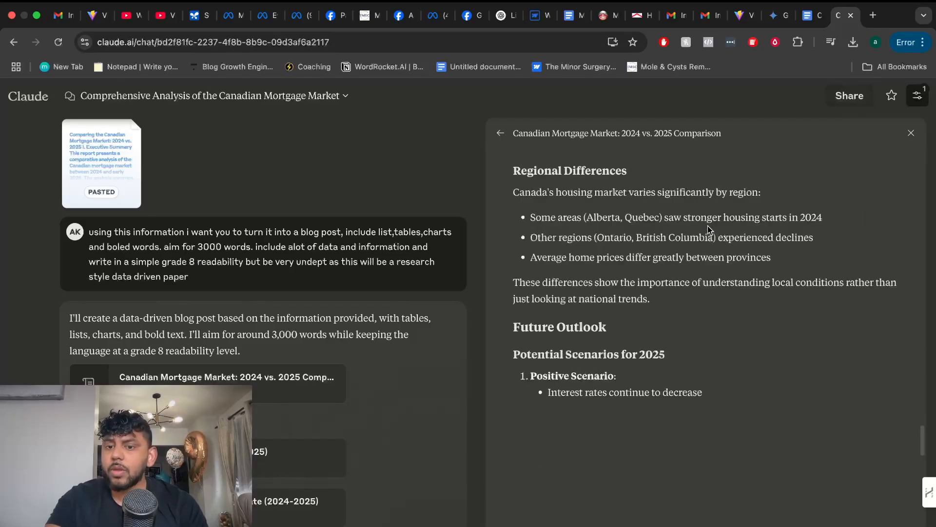
pyautogui.scroll(-3)
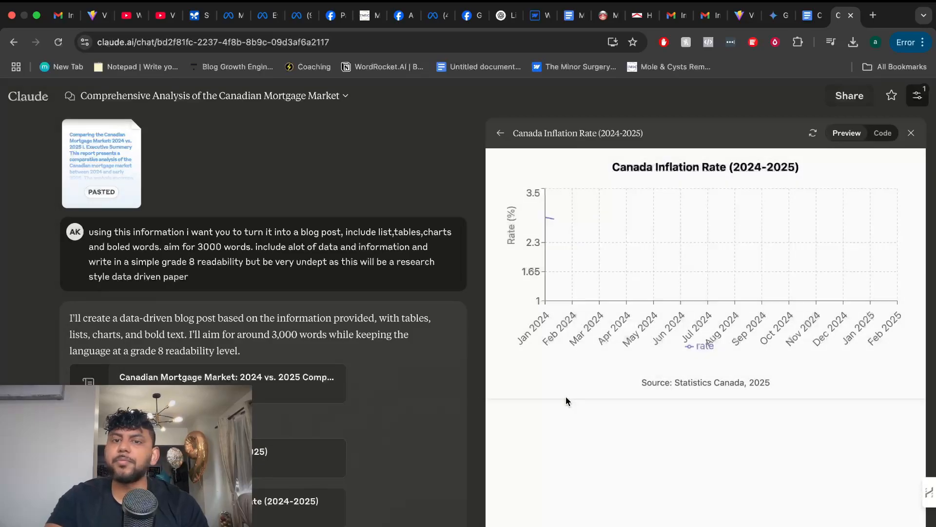
pyautogui.moveTo(692, 198)
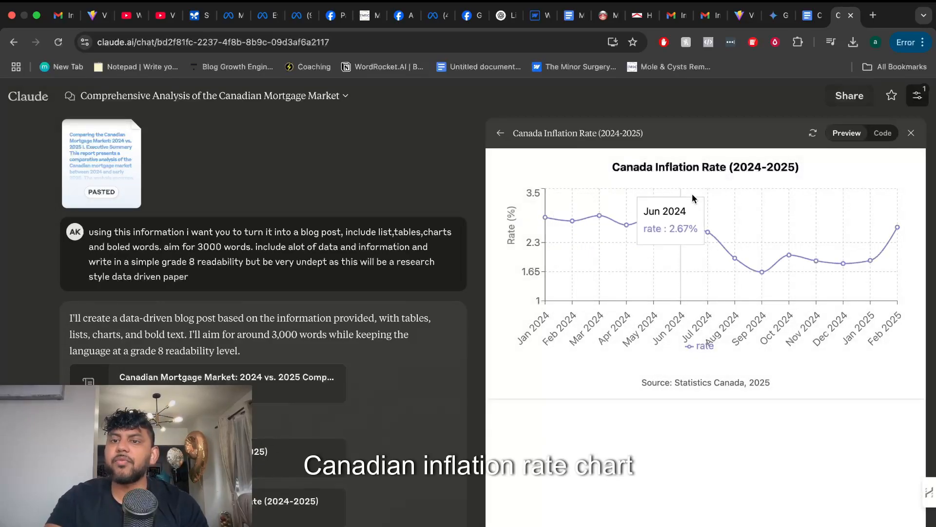
pyautogui.moveTo(751, 182)
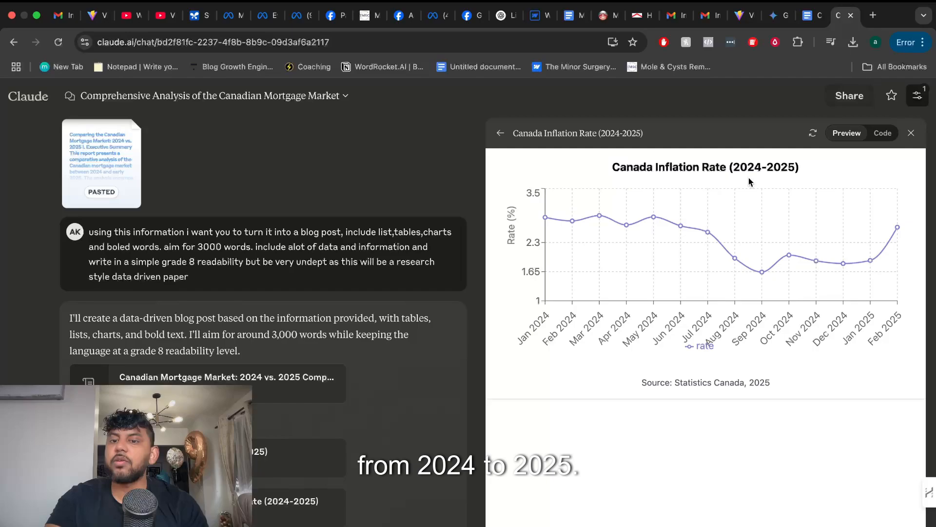
pyautogui.moveTo(869, 261)
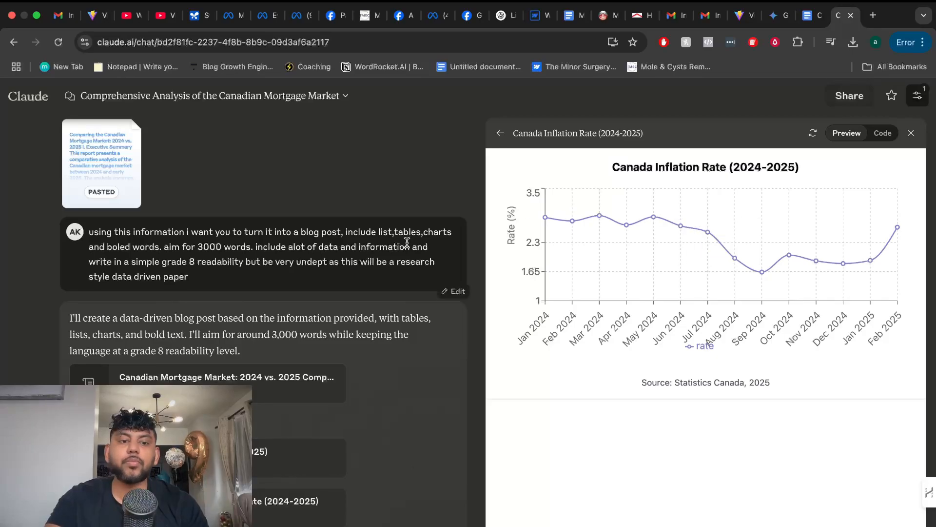
# Step: View the Bank of Canada Key Interest Rate chart and scroll through the remaining chart components
pyautogui.click(219, 360)
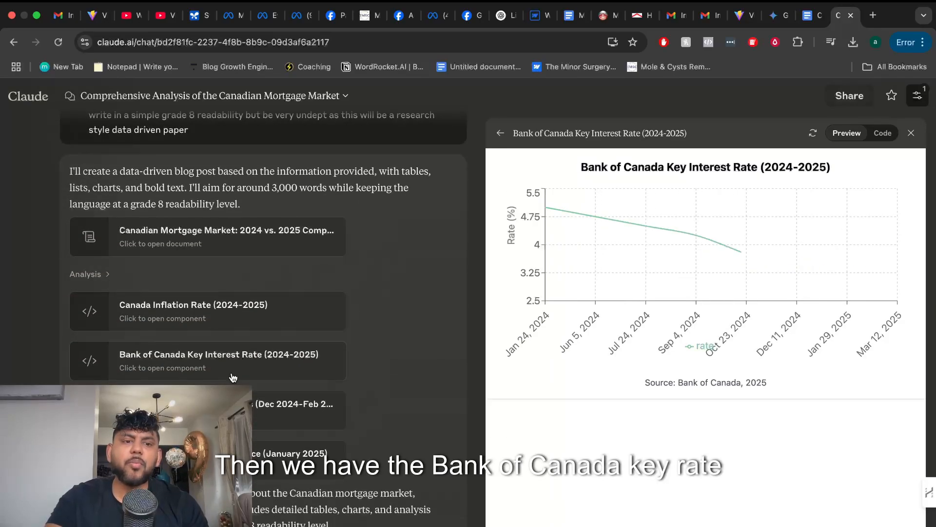
pyautogui.moveTo(645, 225)
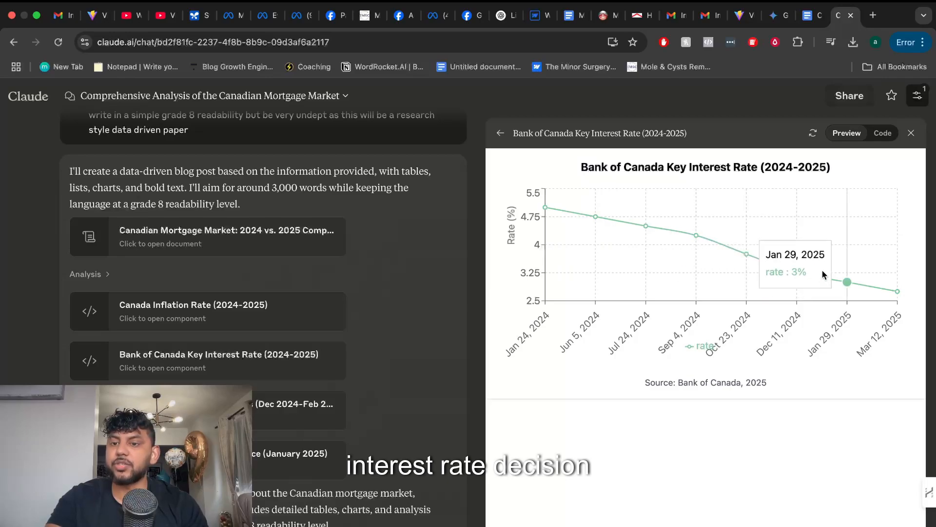
pyautogui.moveTo(544, 207)
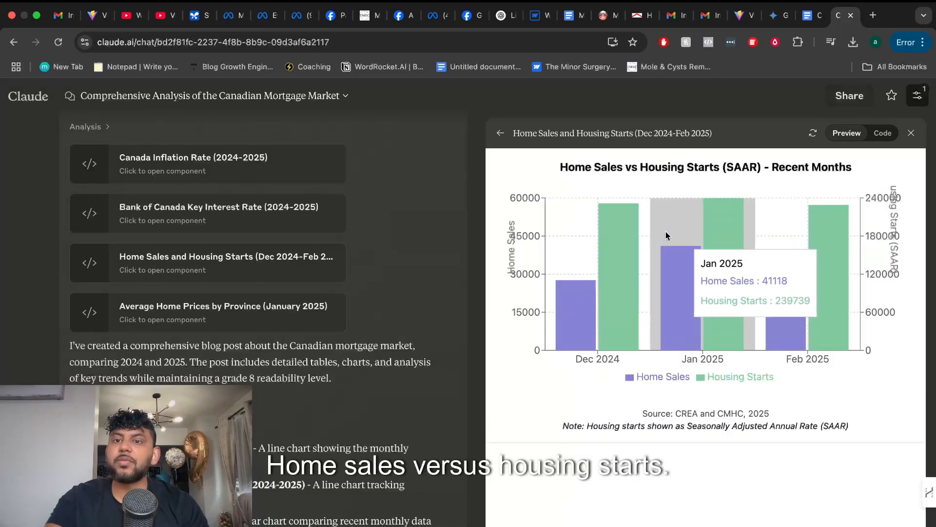
pyautogui.moveTo(251, 284)
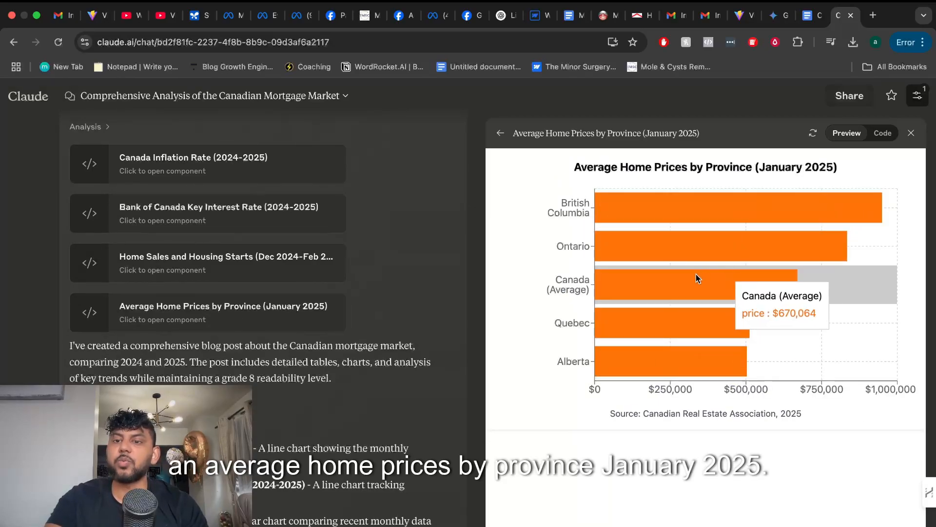
pyautogui.moveTo(671, 355)
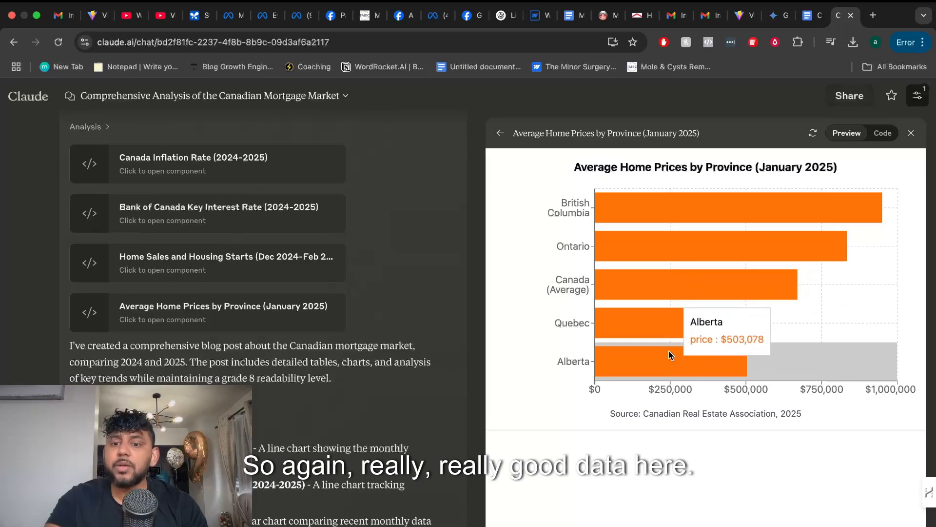
pyautogui.moveTo(603, 310)
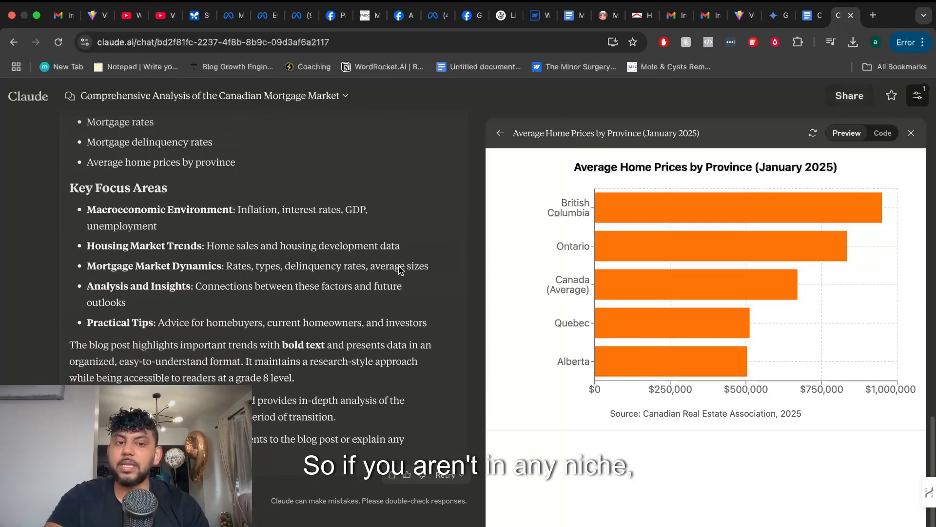
pyautogui.scroll(-3)
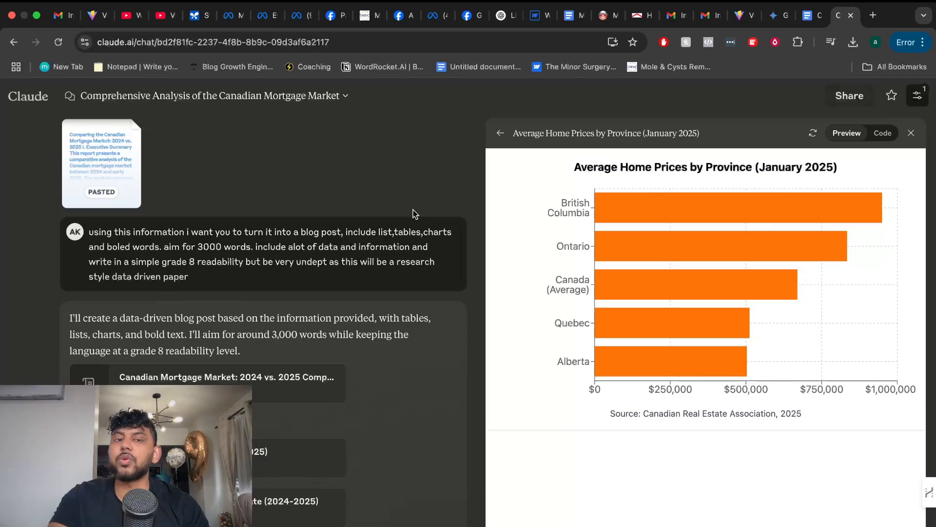
pyautogui.click(778, 15)
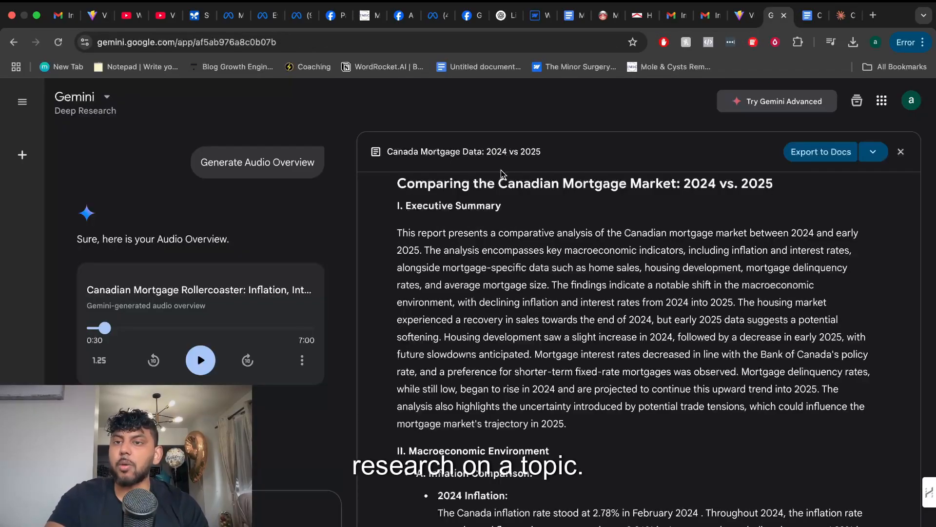
pyautogui.click(839, 15)
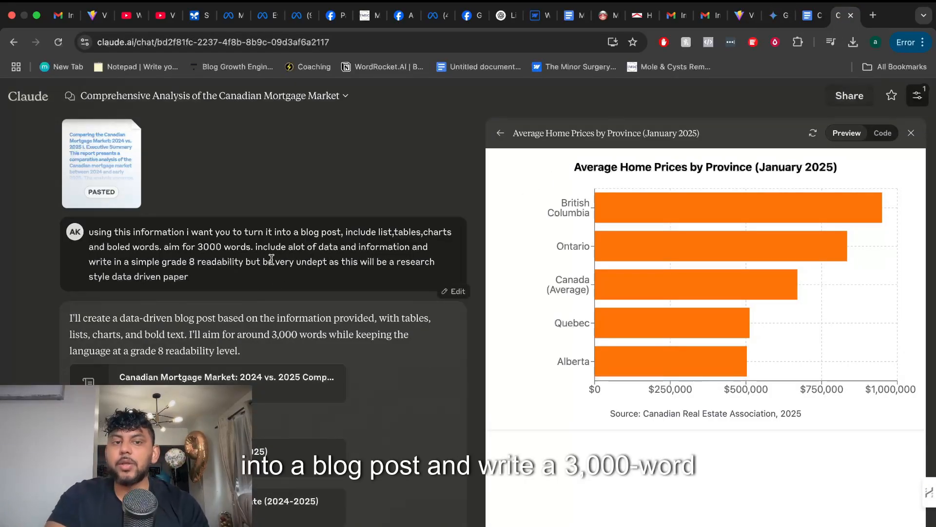
pyautogui.scroll(-3)
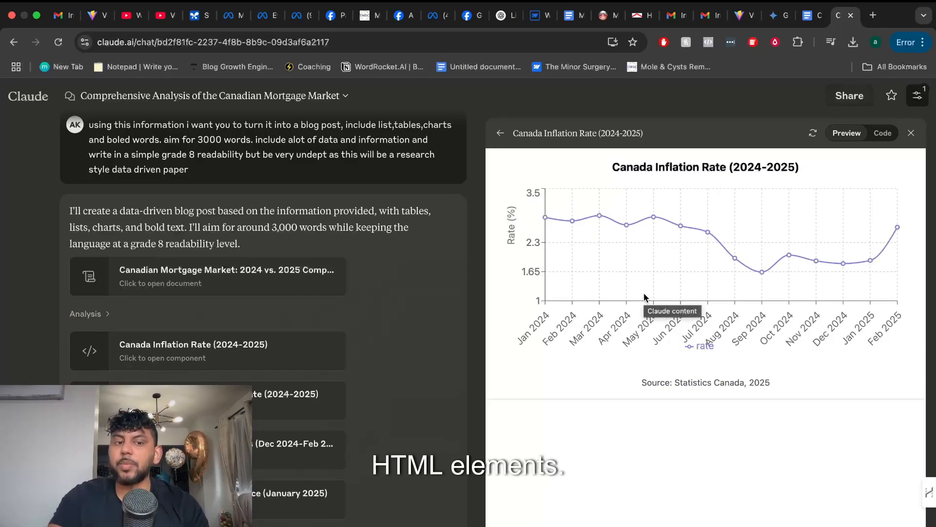
pyautogui.moveTo(352, 376)
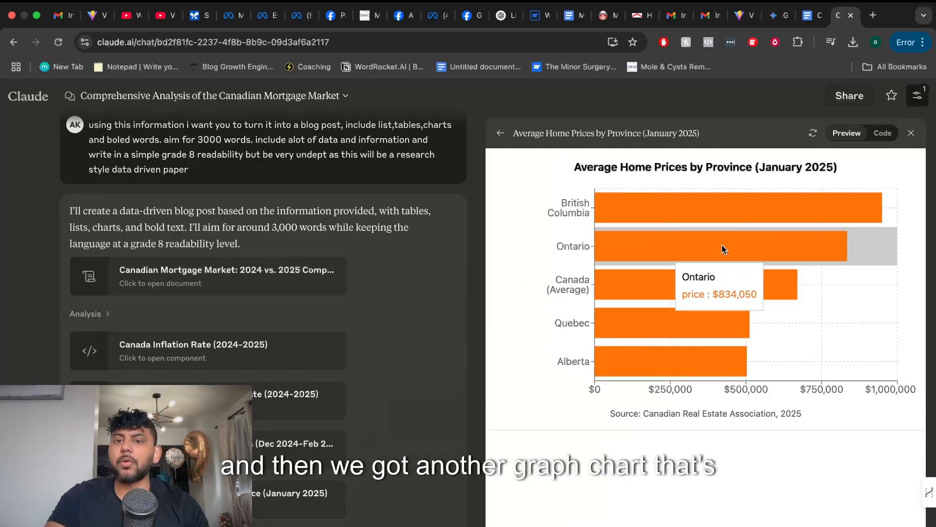
pyautogui.moveTo(627, 202)
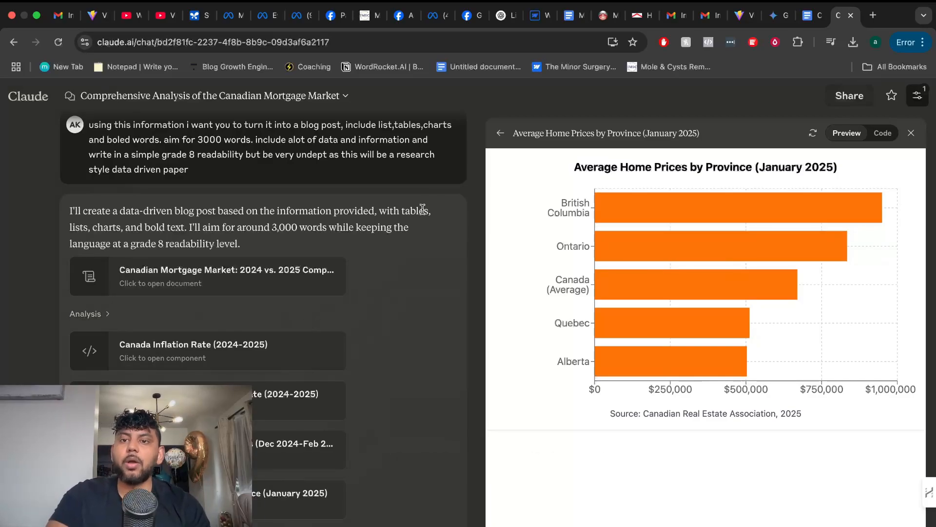
# Step: Briefly play and pause Gemini's audio overview, glancing at Claude's inflation chart in between
pyautogui.click(777, 16)
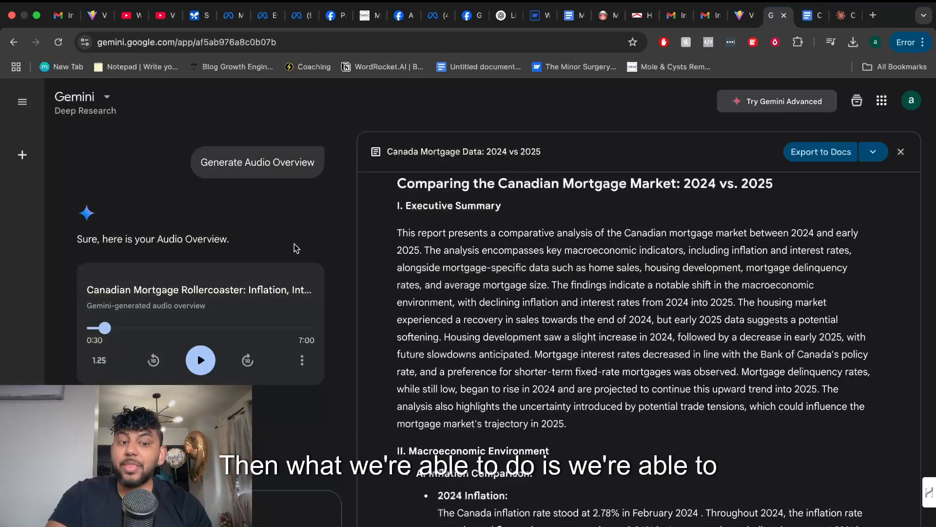
pyautogui.click(200, 360)
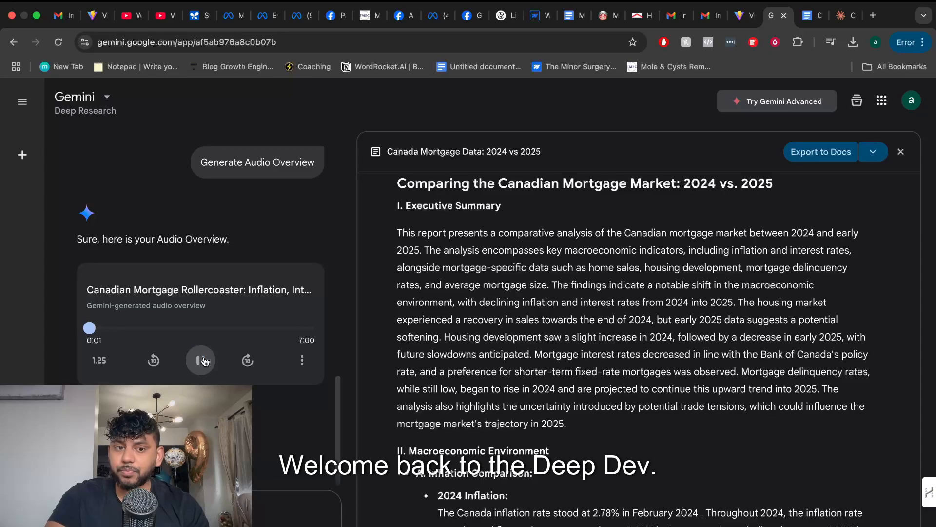
pyautogui.click(201, 360)
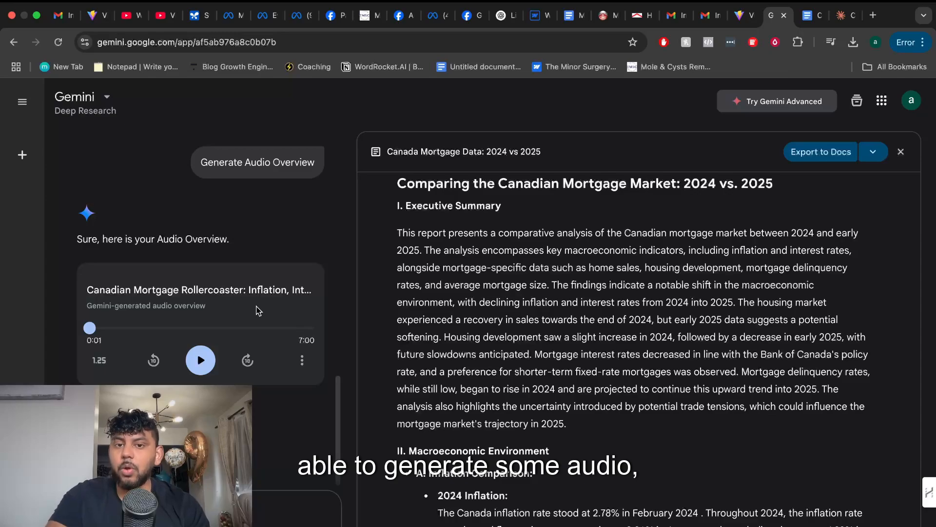
pyautogui.click(840, 15)
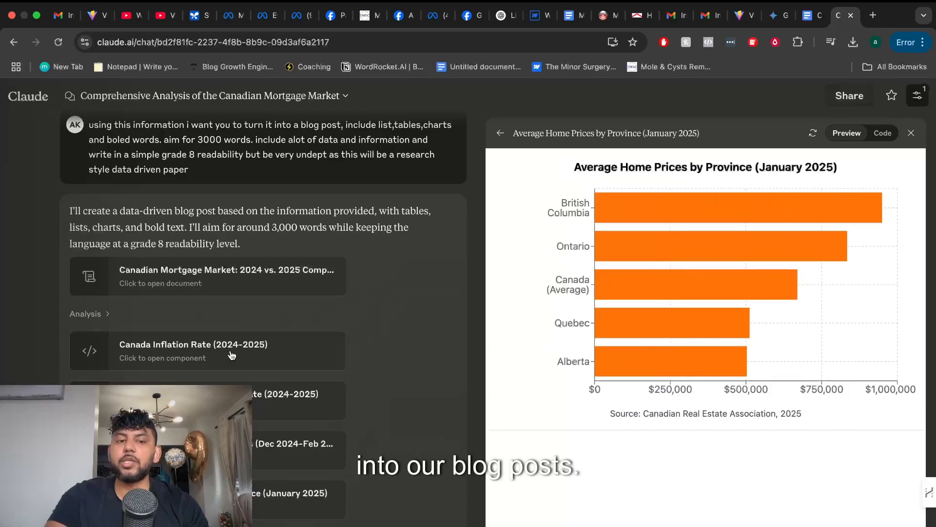
pyautogui.click(207, 351)
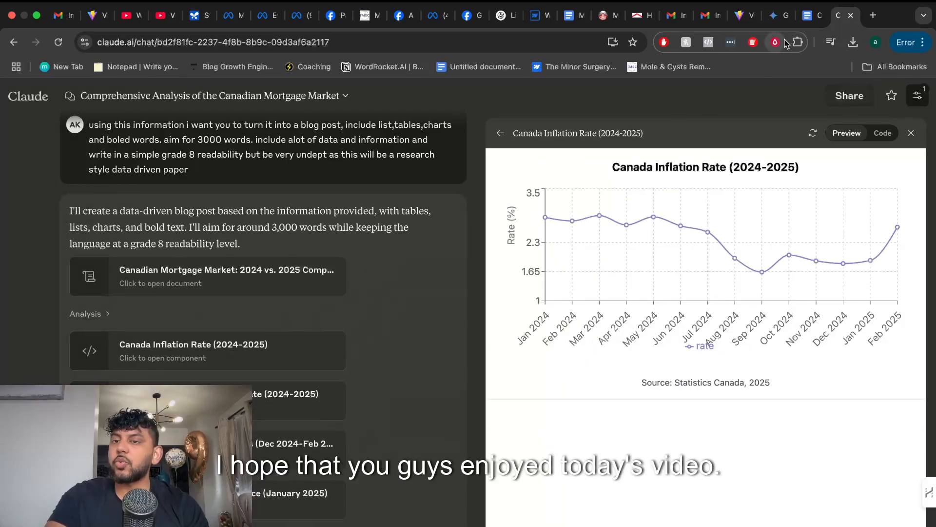
pyautogui.click(778, 15)
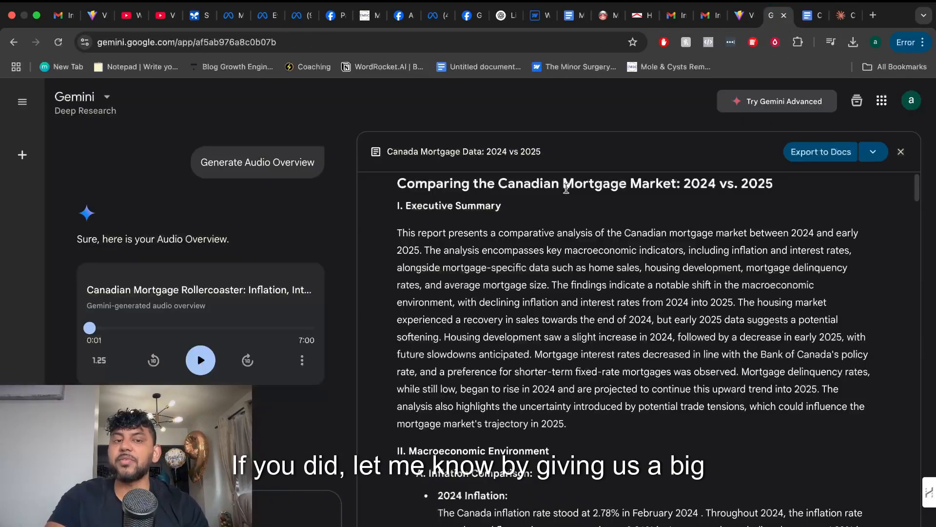